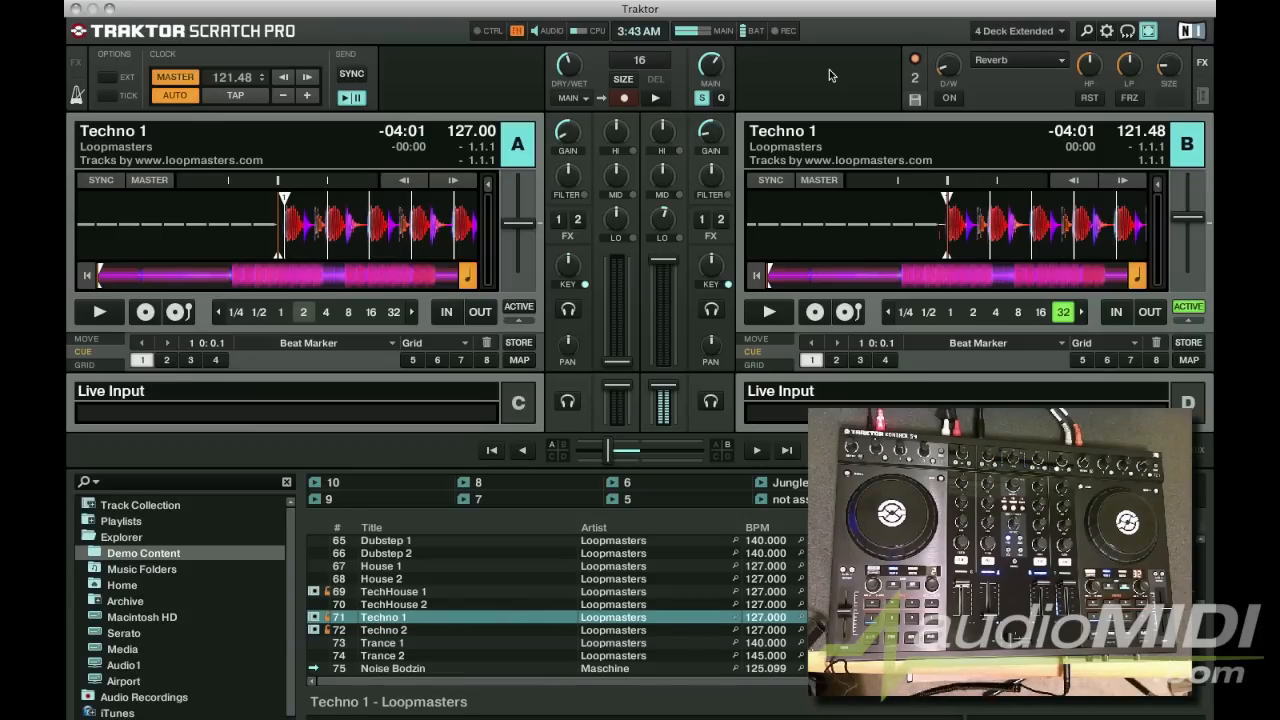
Add a Generic MIDI device in Traktor's Controller Manager preferences
click(1106, 30)
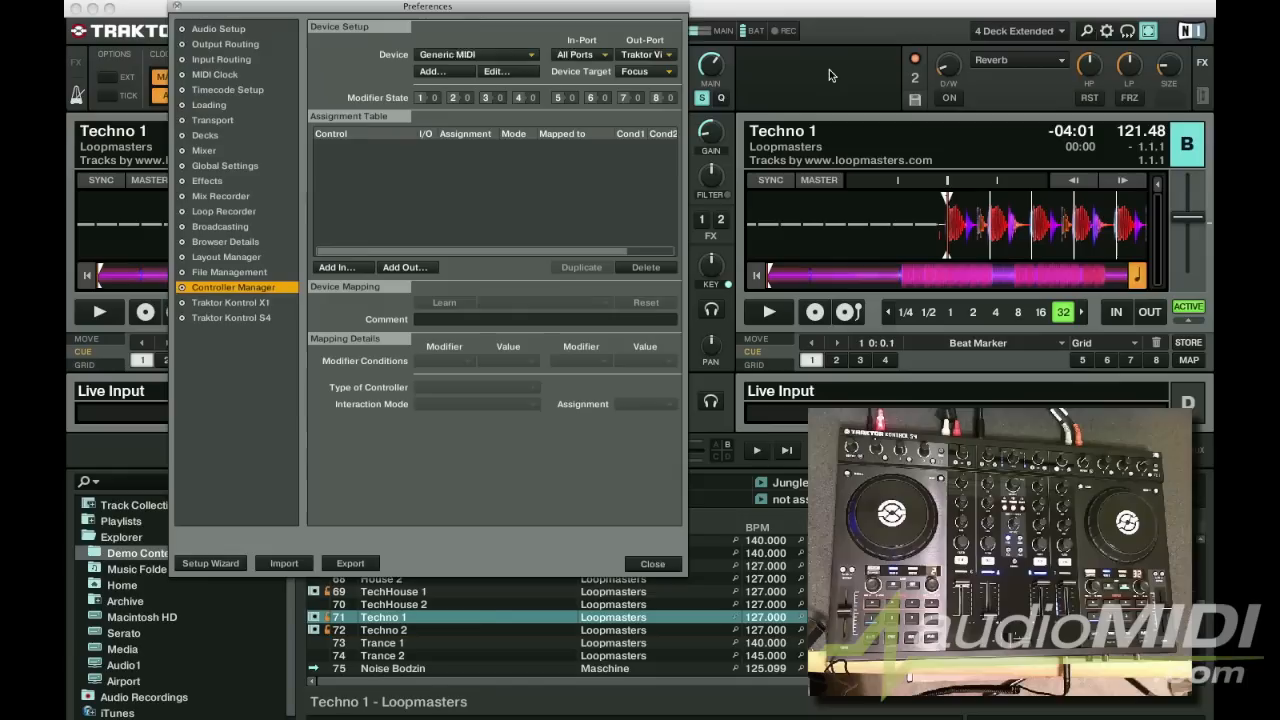
click(476, 54)
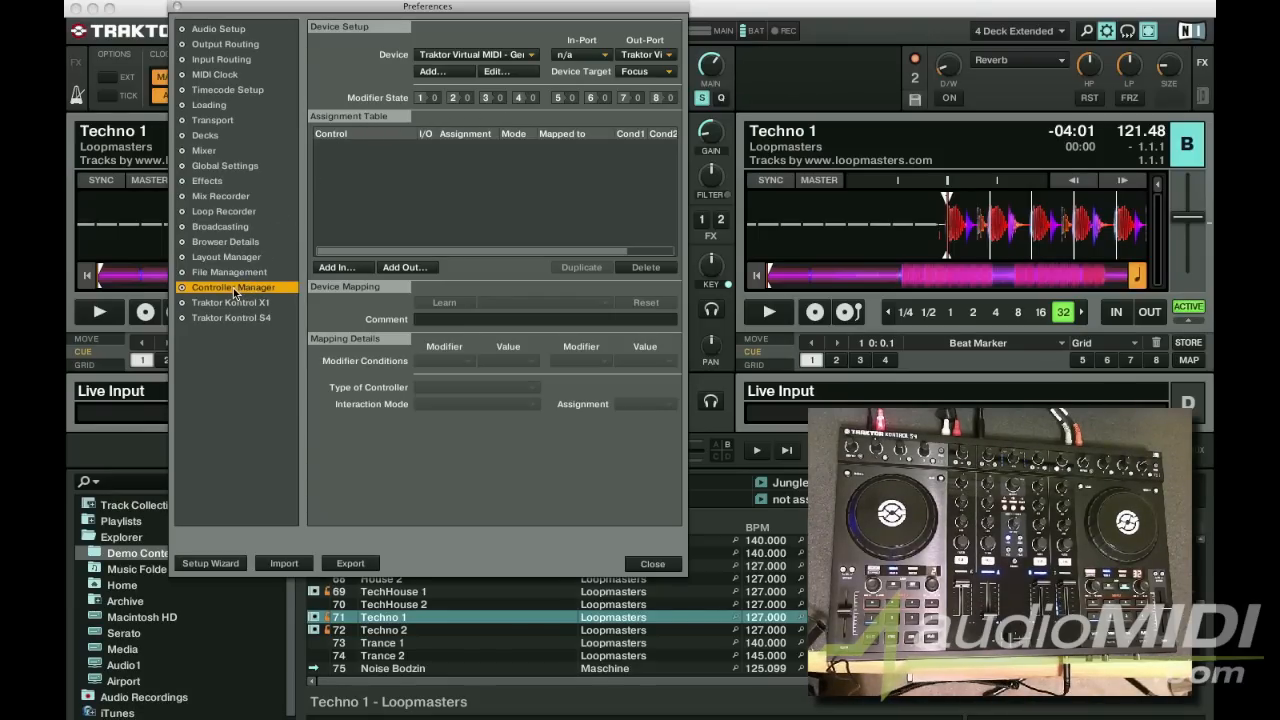
click(443, 71)
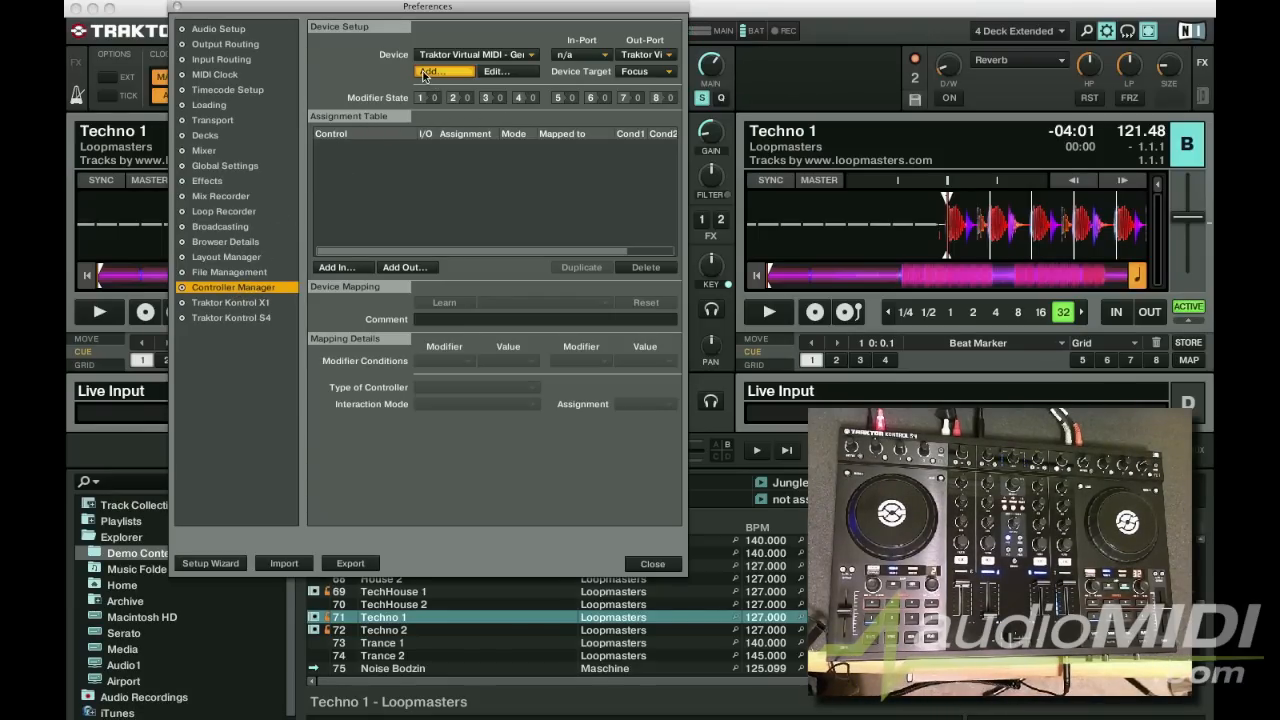
click(441, 71)
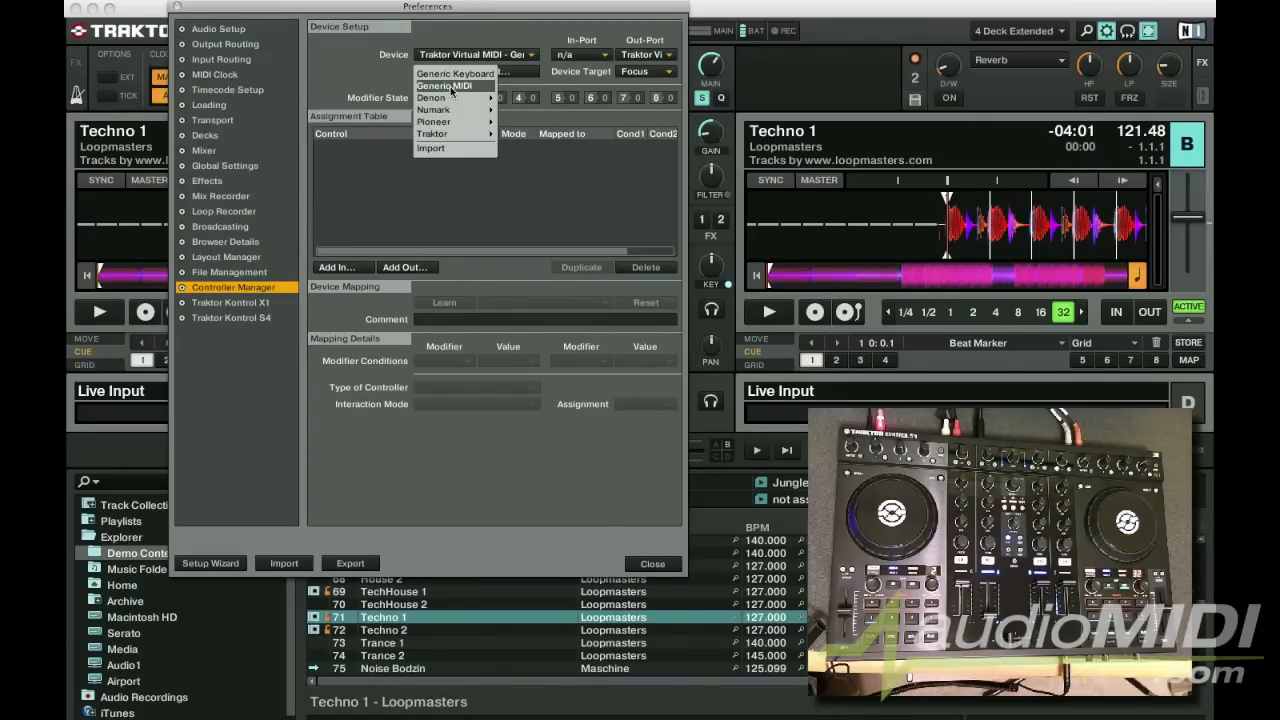
click(451, 85)
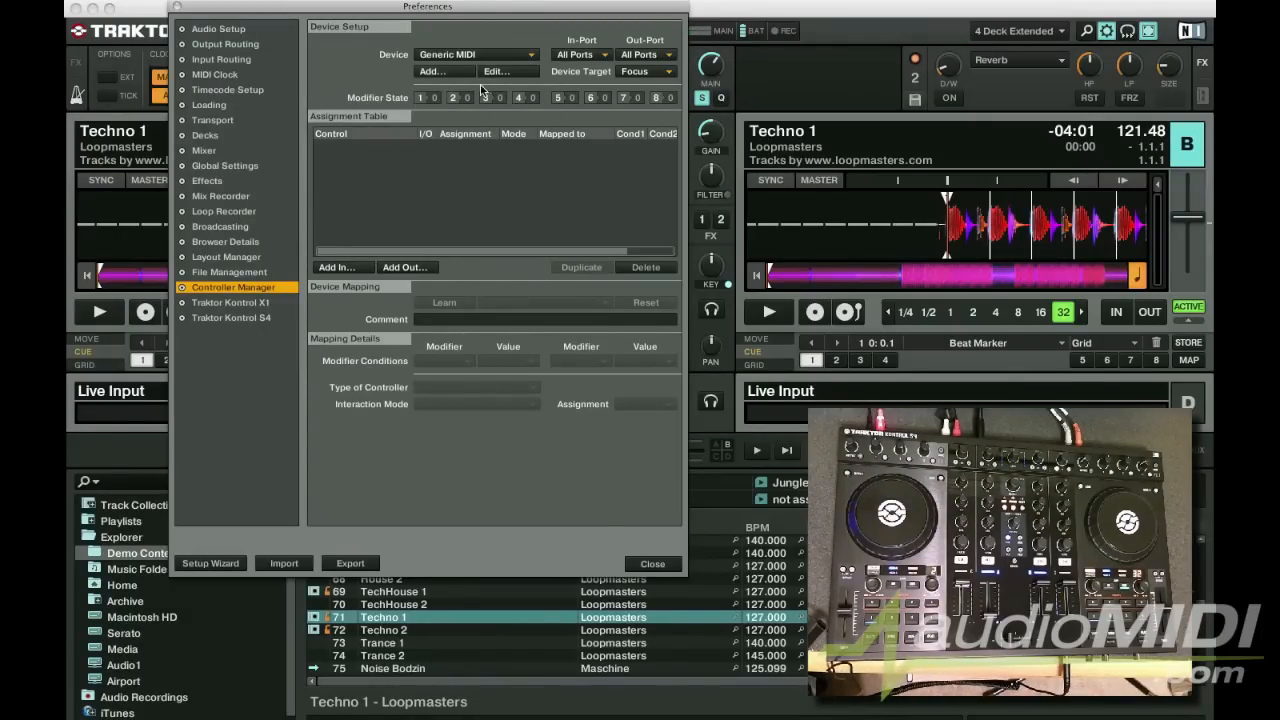
Set the Generic MIDI device's Out-Port to Traktor Virtual Output
click(604, 54)
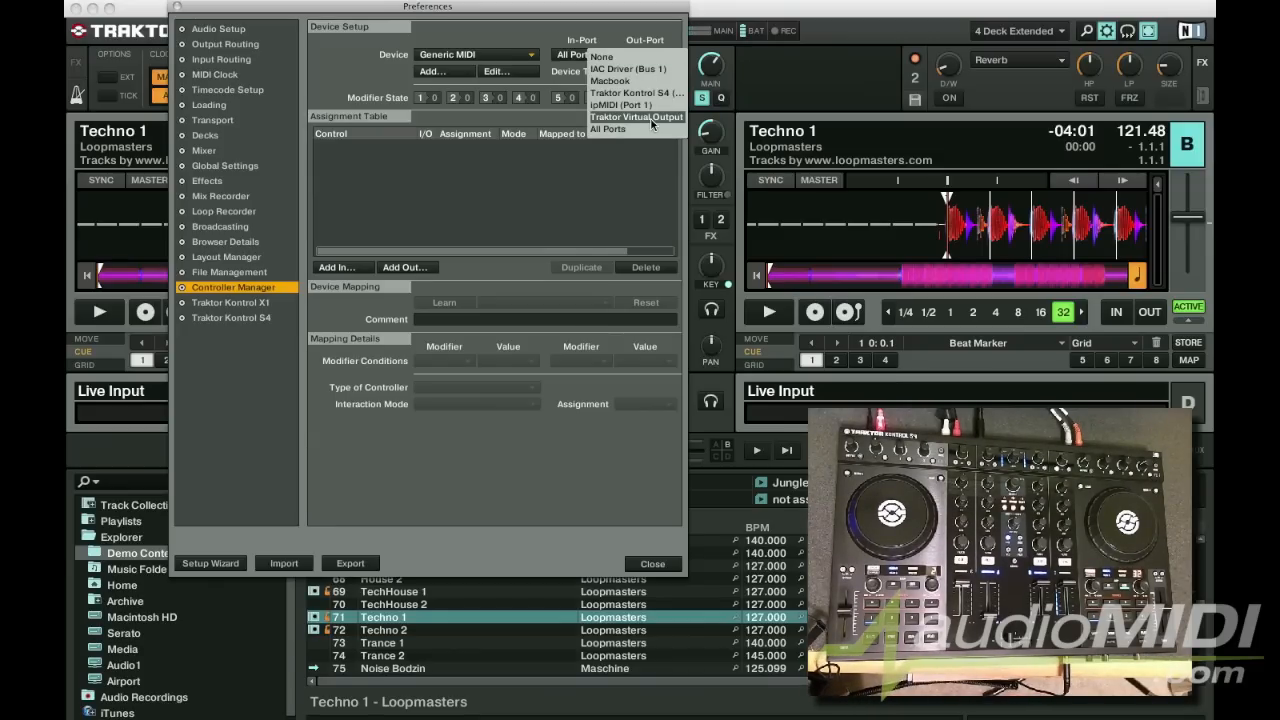
click(635, 117)
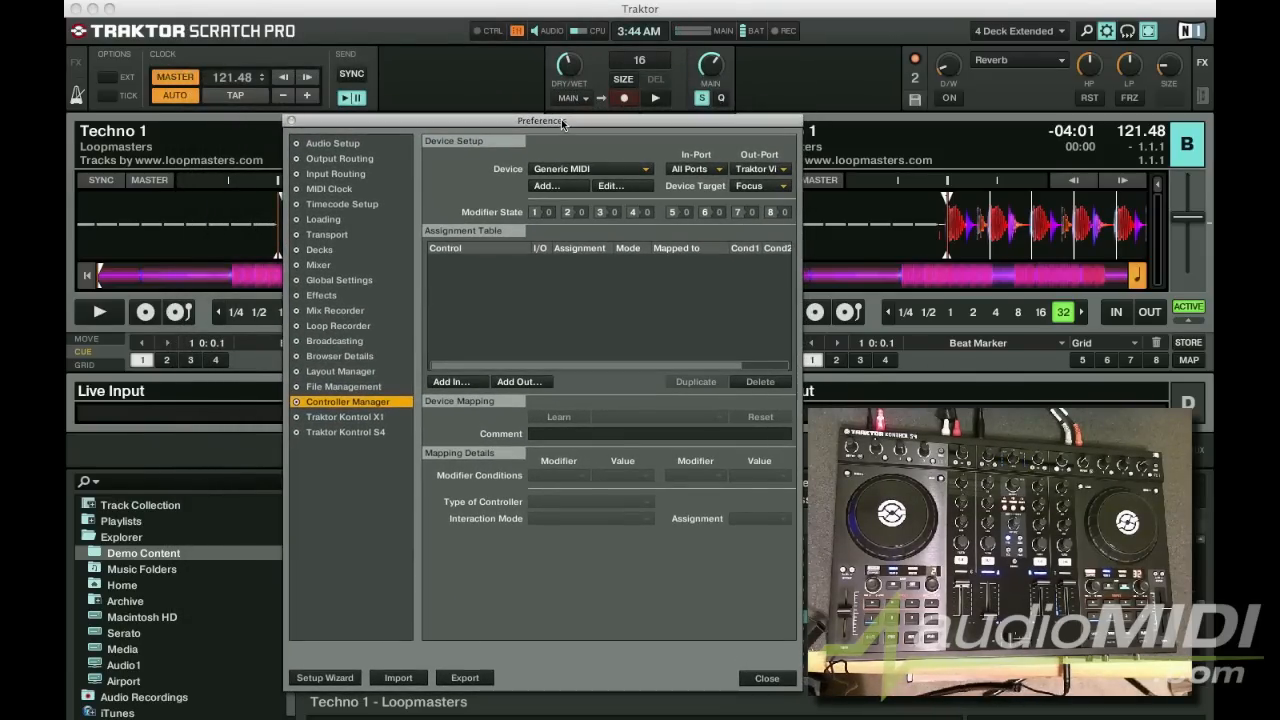
mouse_move(378, 168)
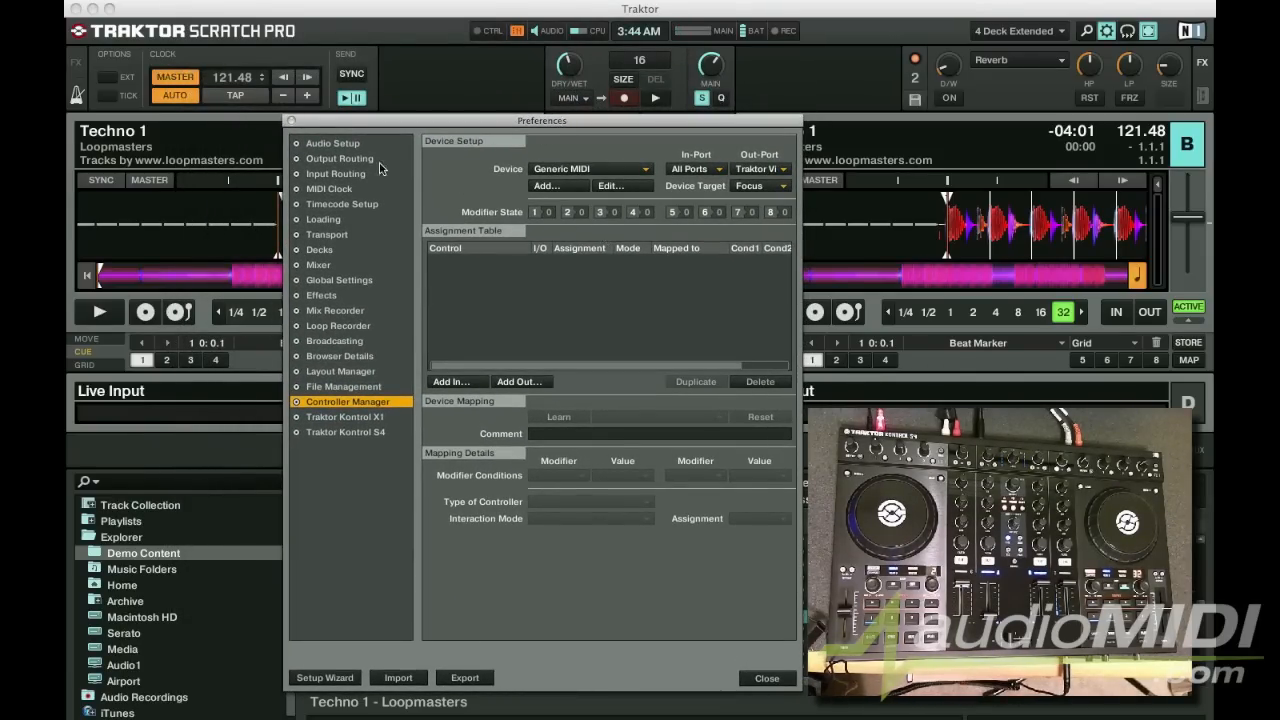
click(766, 678)
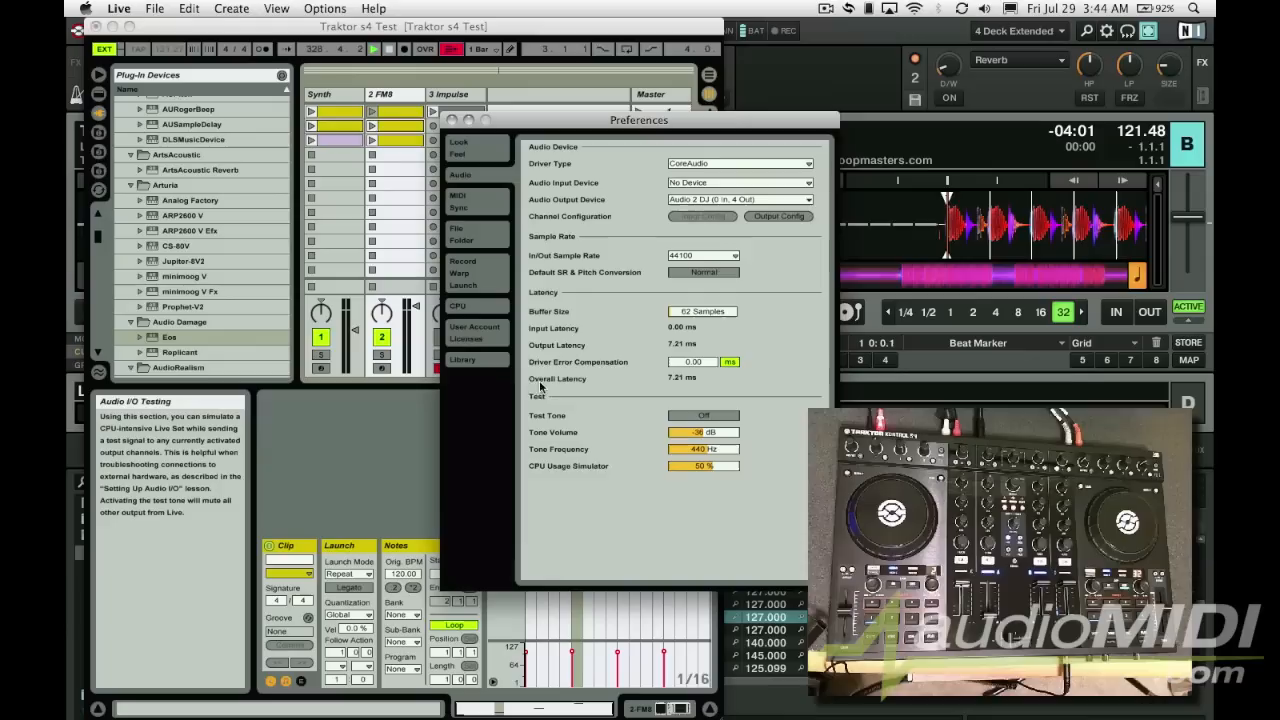
Bring up Ableton Live's Audio preferences with the driver and output device settings
click(459, 203)
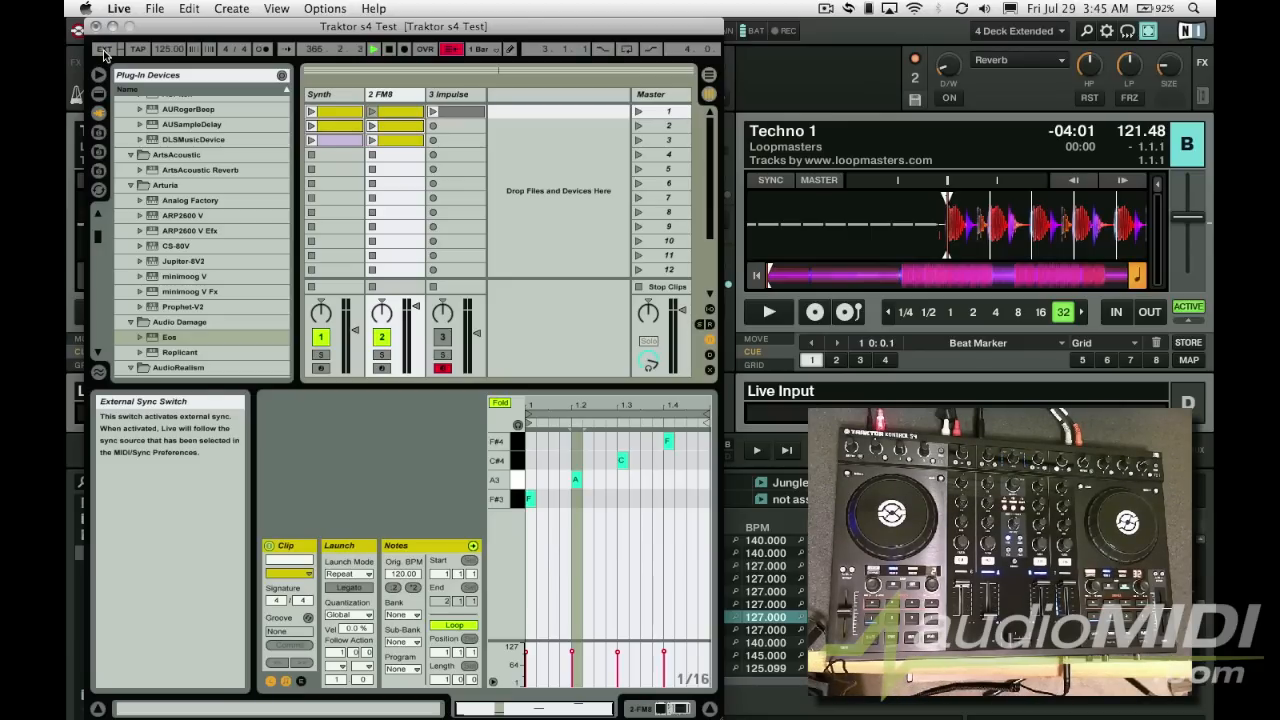
Turn on EXT sync, with Traktor Virtual Output as the sync input
click(105, 49)
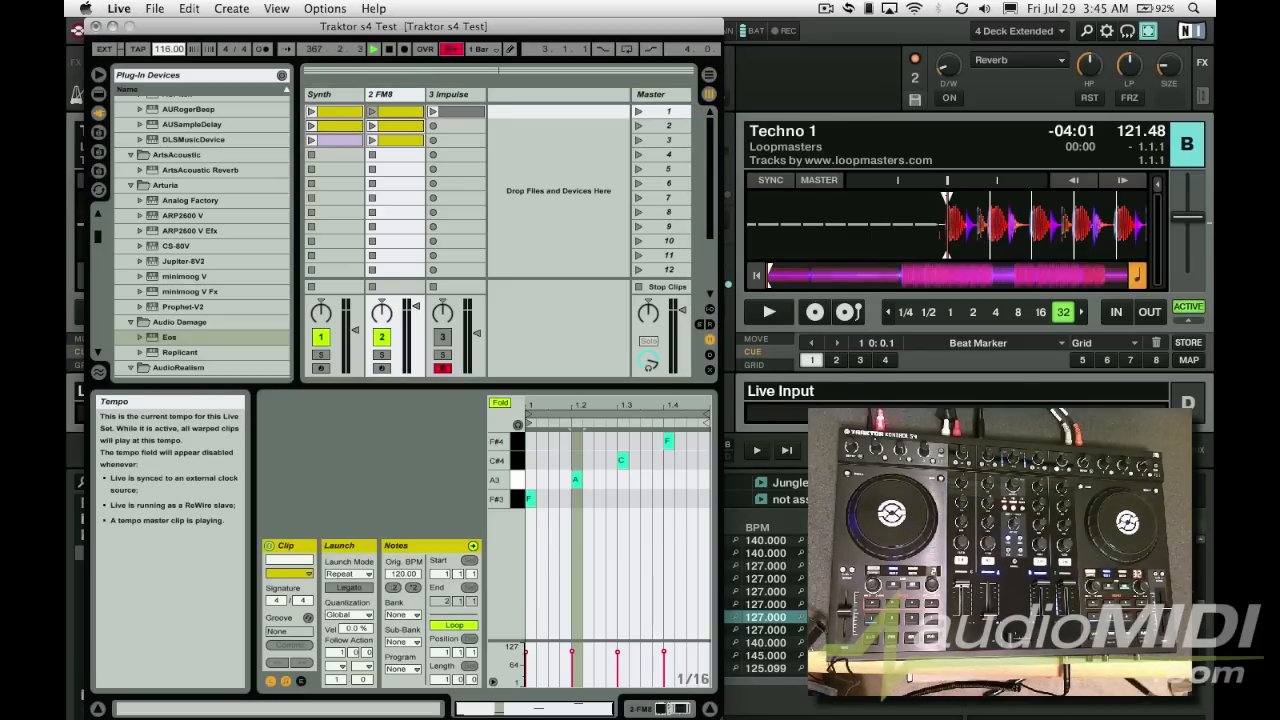
click(137, 48)
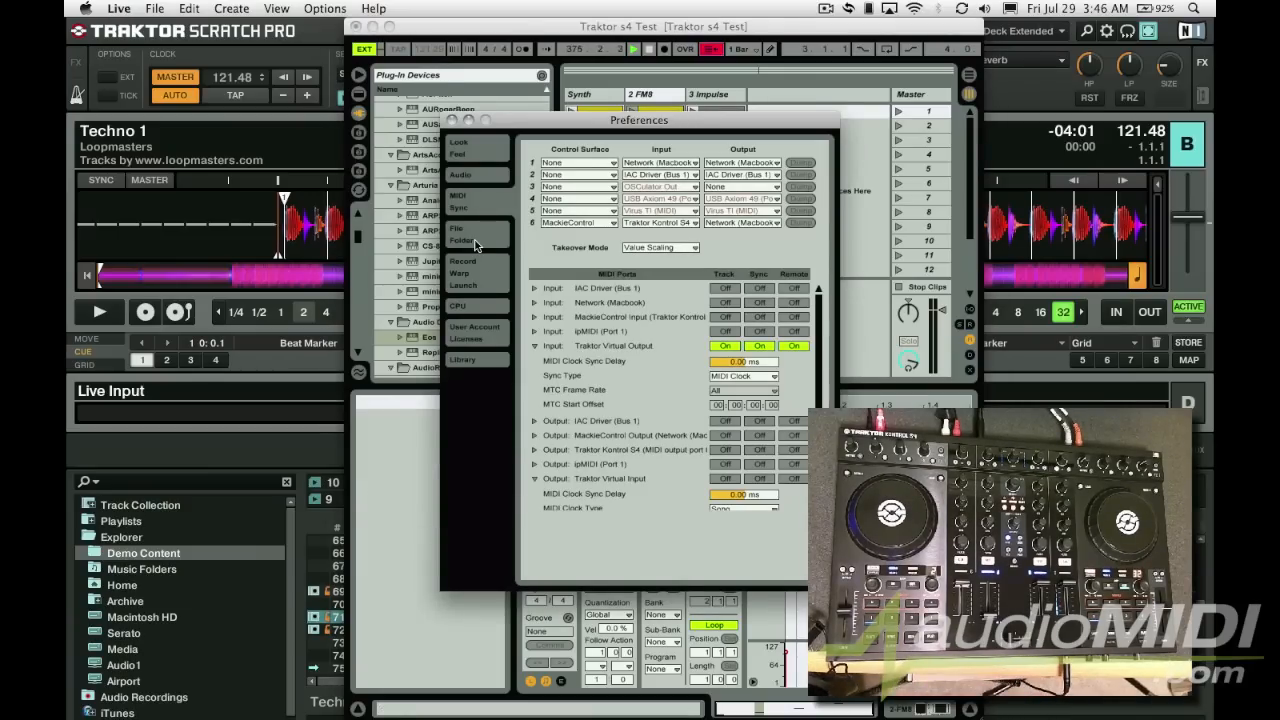
Check the Audio tab shows CoreAudio driving the Audio 2 DJ output
click(460, 175)
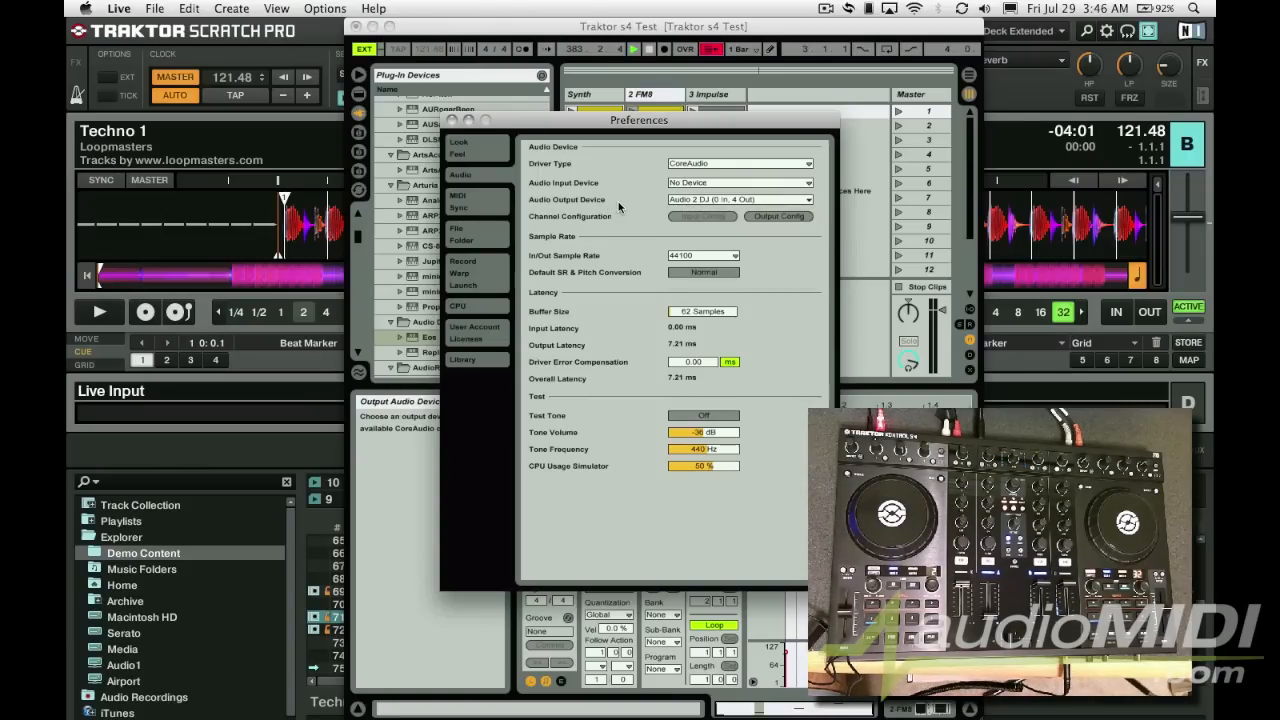
mouse_move(668, 362)
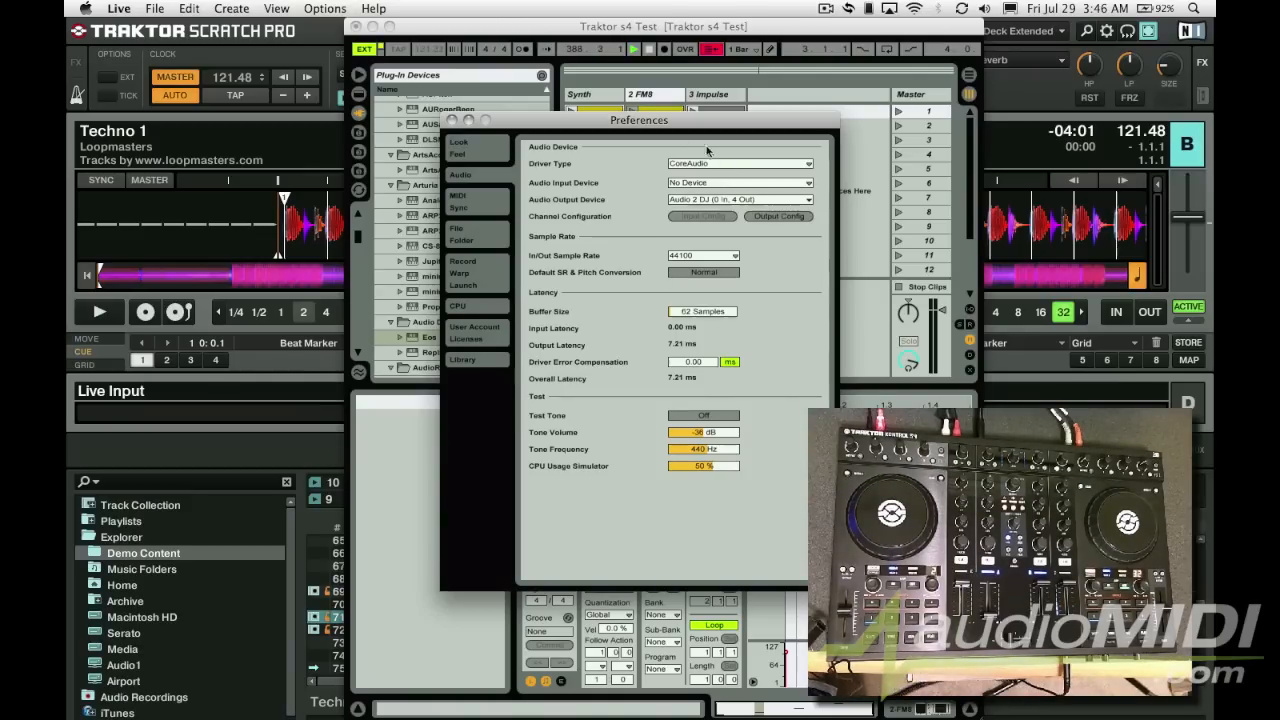
mouse_move(511, 150)
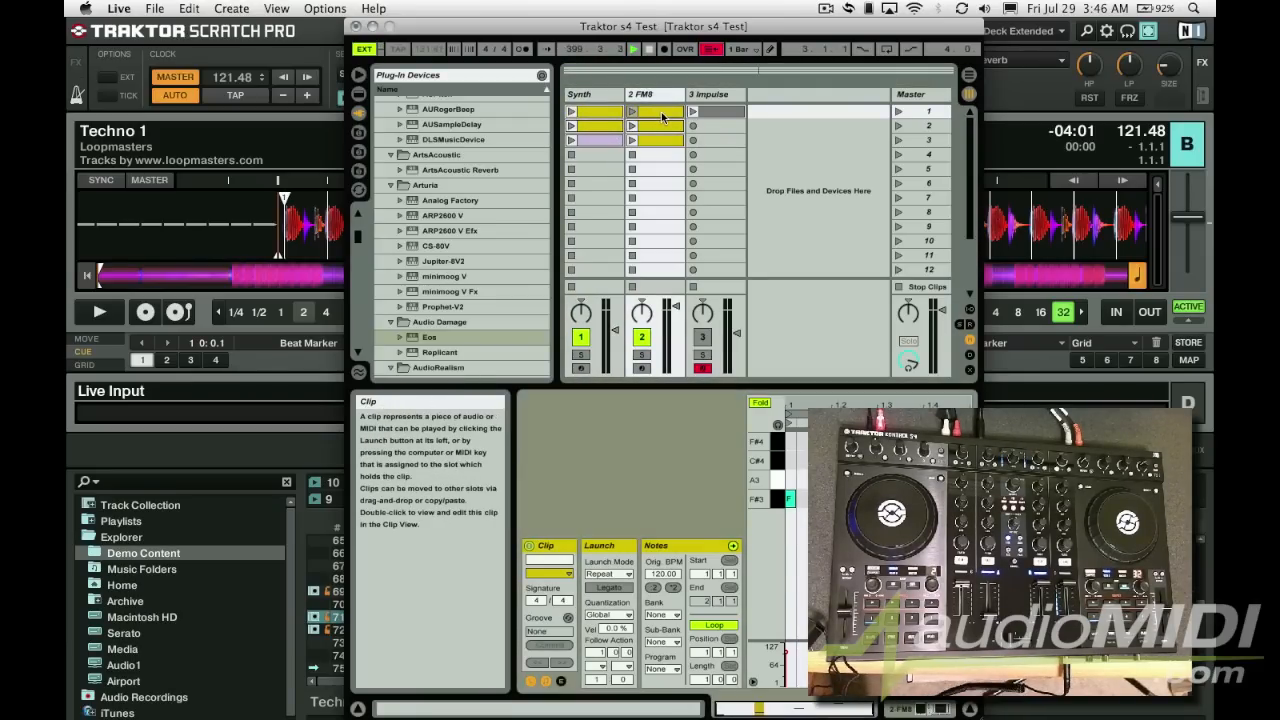
click(693, 111)
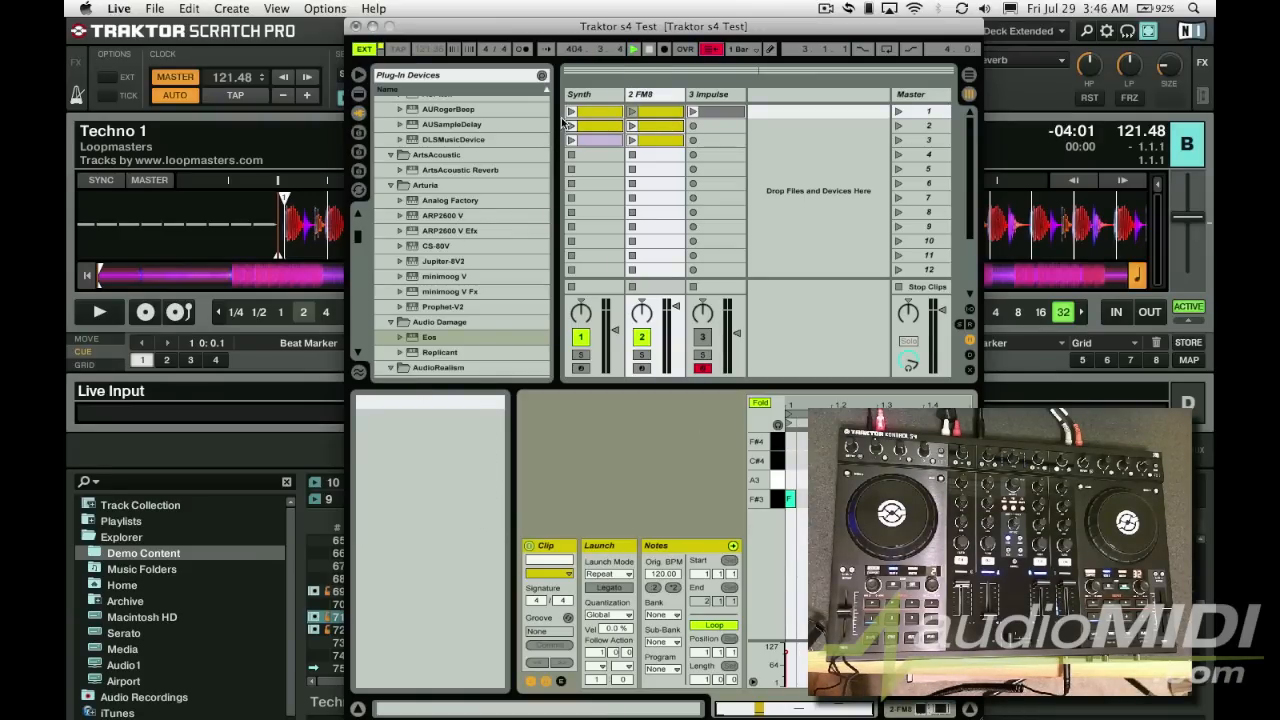
mouse_move(570, 112)
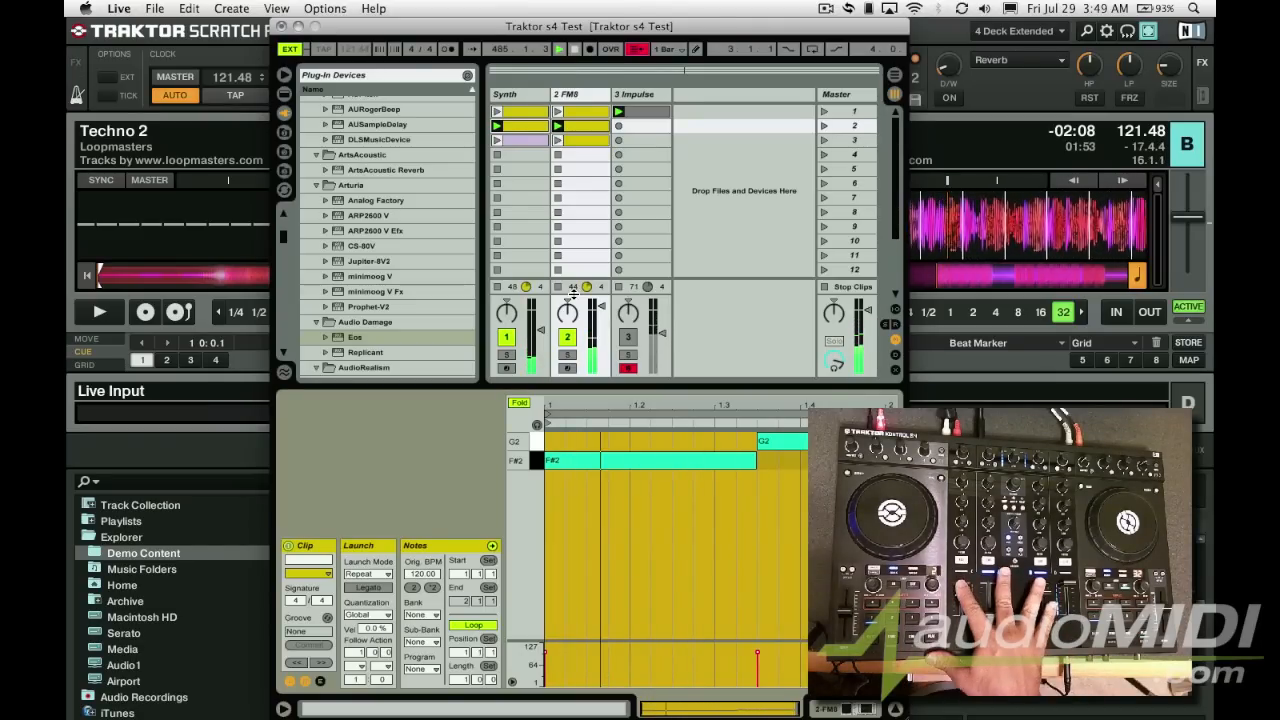
Bring Traktor to the front with Cmd+Tab while the synced clips play
key(cmd+tab)
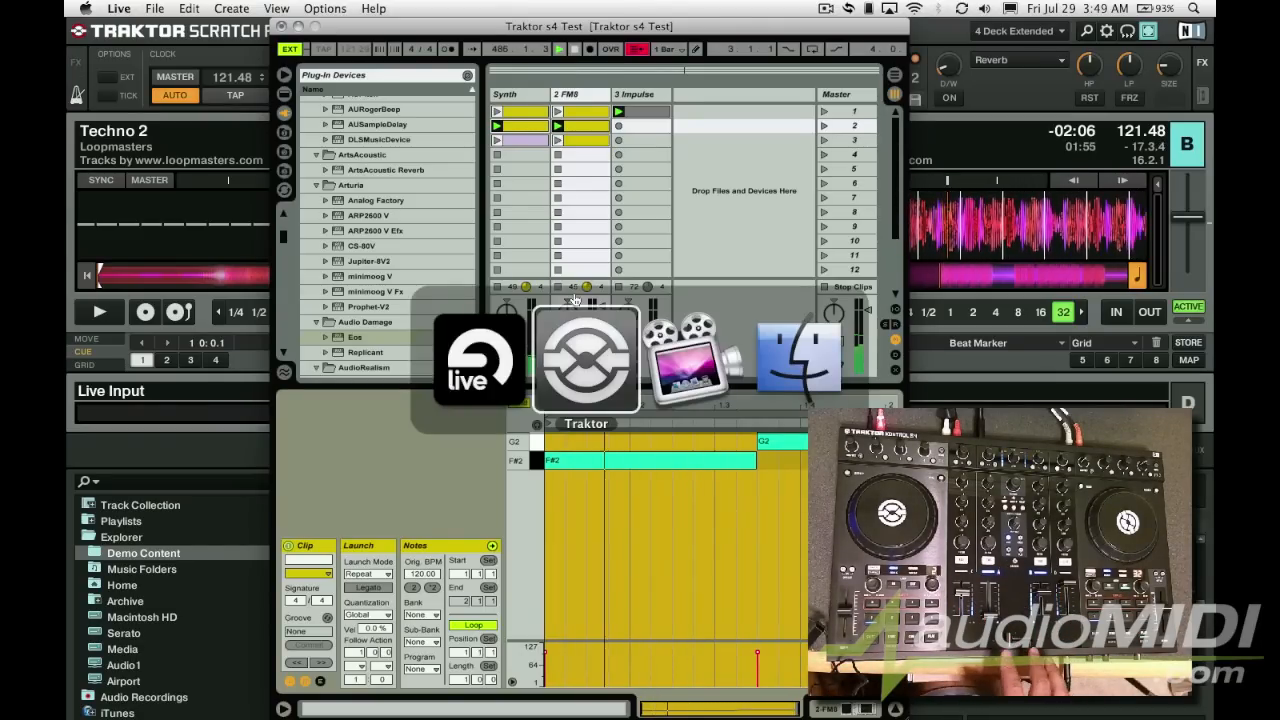